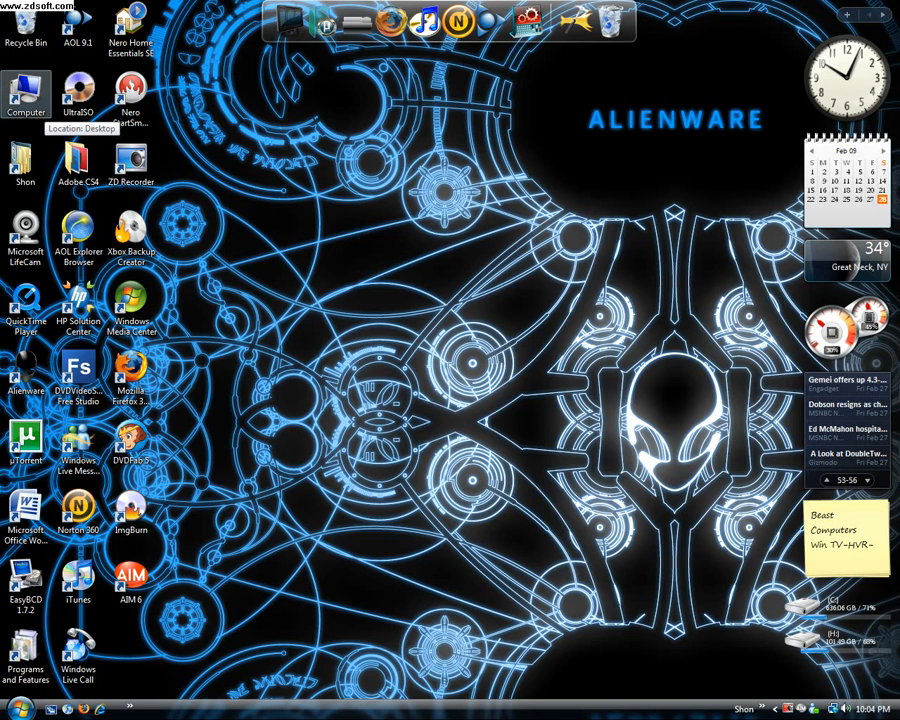
Step: Open Computer Management via Manage on the desktop Computer icon
right_click(25, 90)
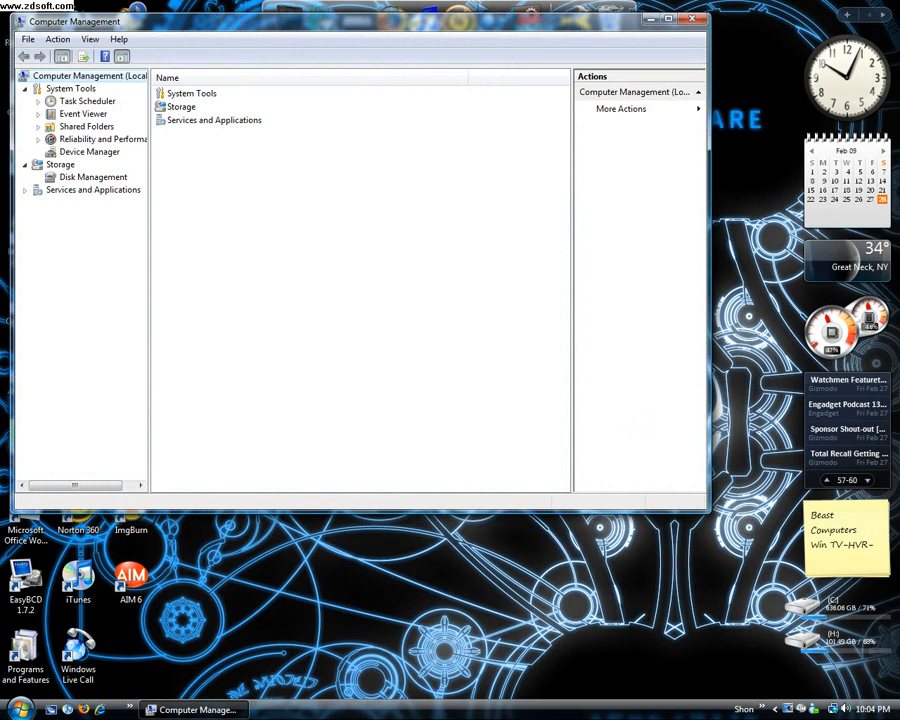
Step: Show Disk Management and select the C: partition on Disk 0
left_click(93, 177)
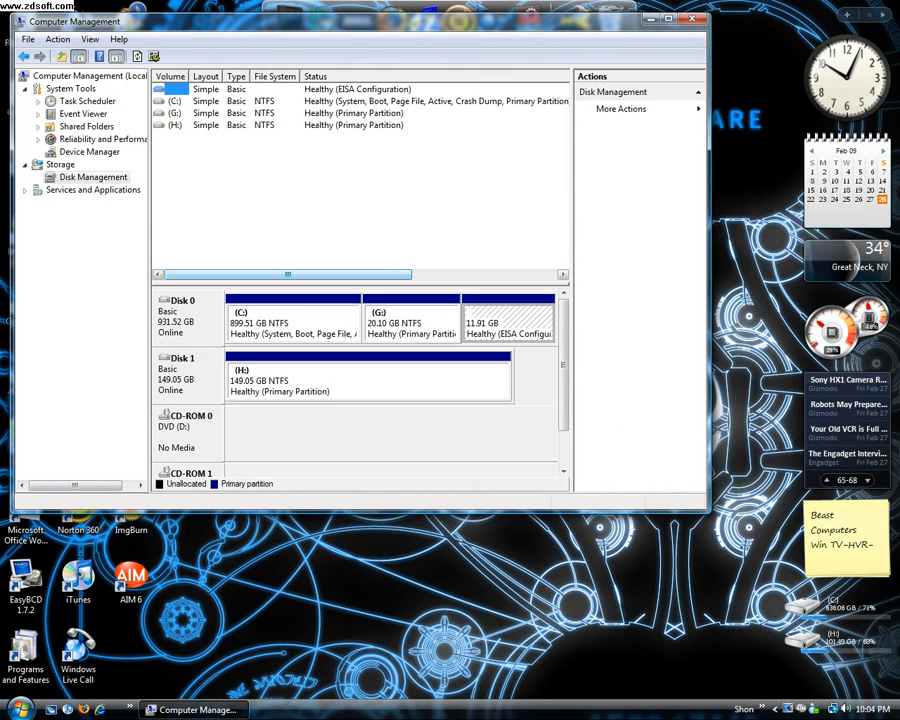
scroll("right", 3)
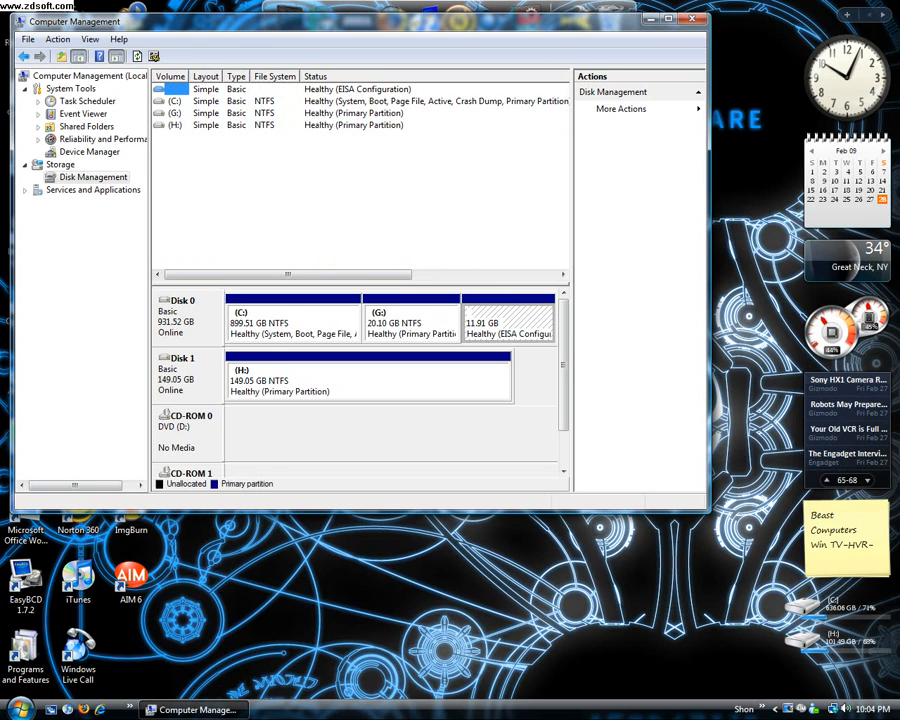
left_click(412, 328)
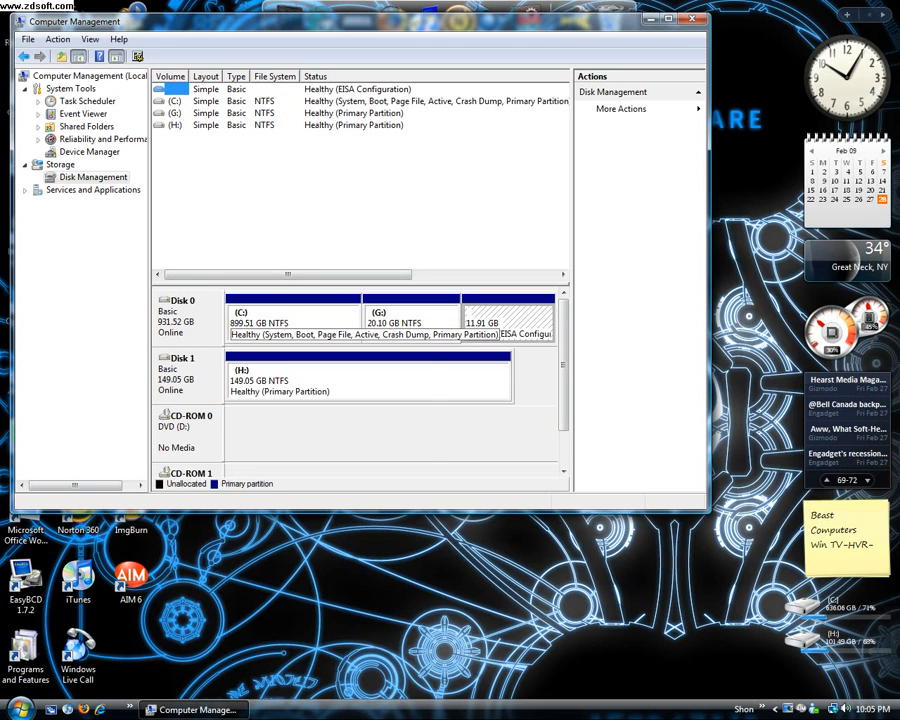
Step: Open Shrink Volume for C:, offering 26469 MB of shrinkable space
right_click(290, 312)
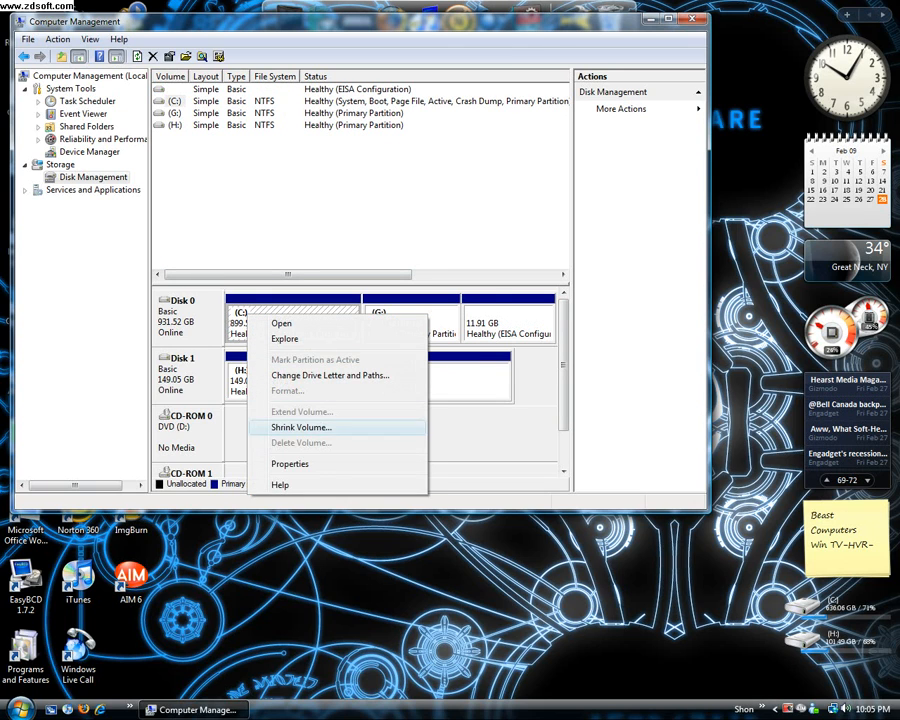
left_click(302, 427)
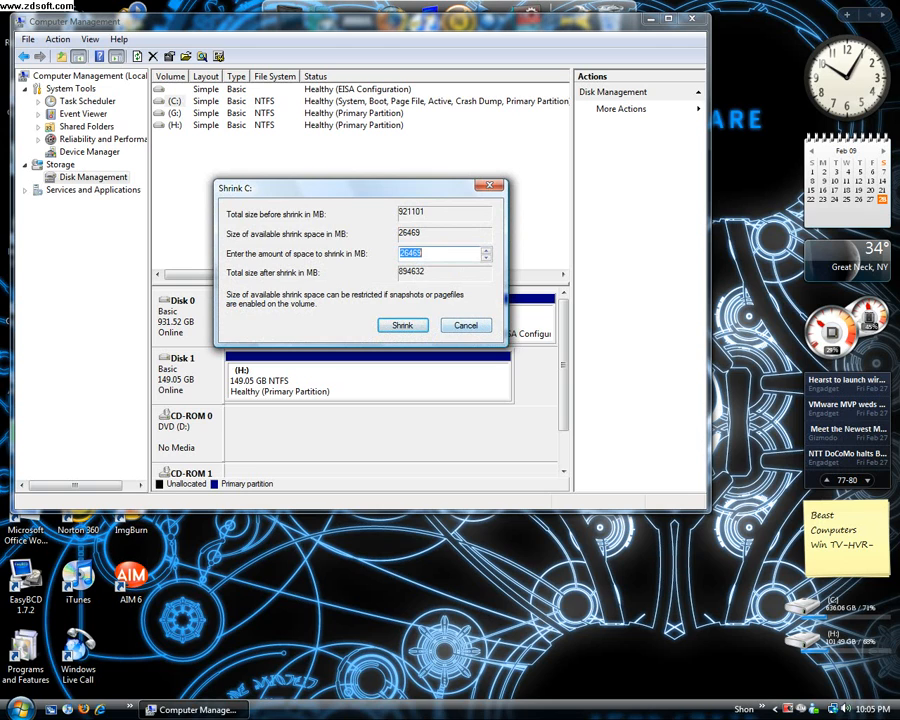
Step: Apply the 26469 MB shrink to the C: partition
left_click(402, 325)
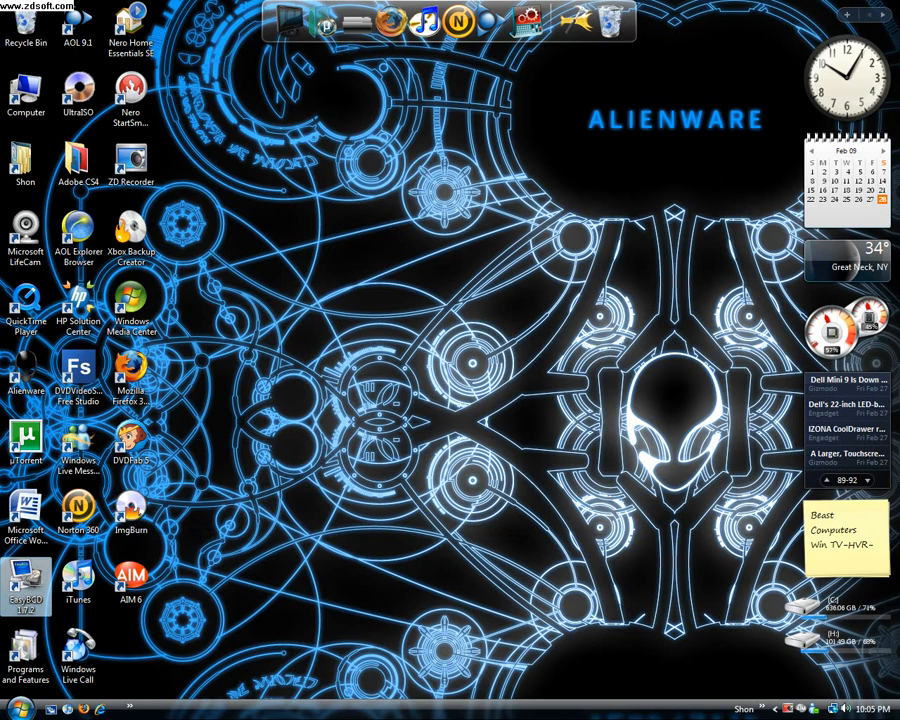
Step: Launch EasyBCD and view the Type and Drive options under Add an Entry
double_click(26, 580)
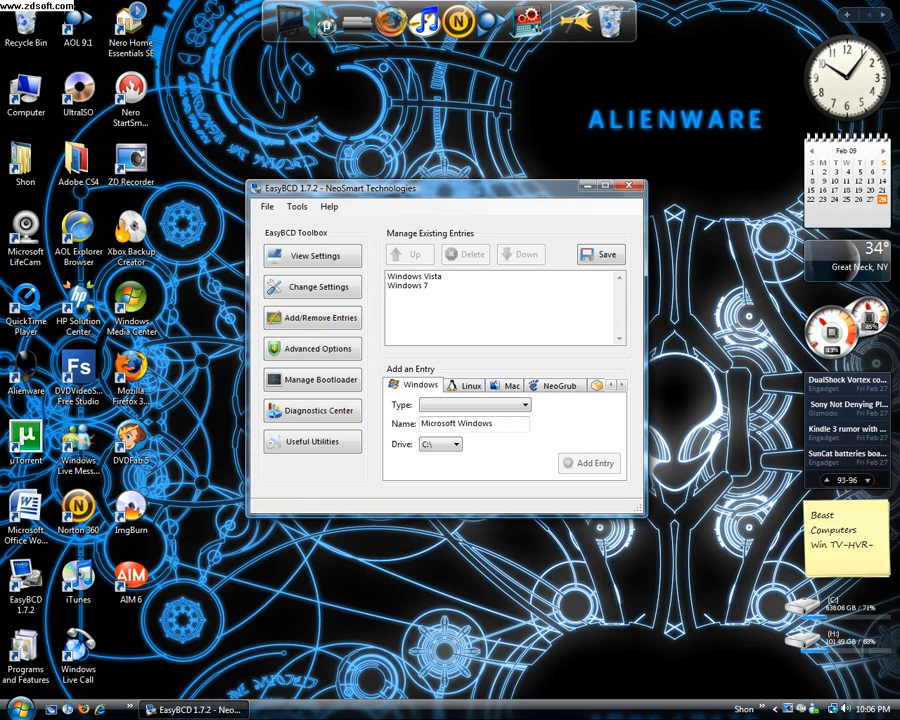
left_click(524, 405)
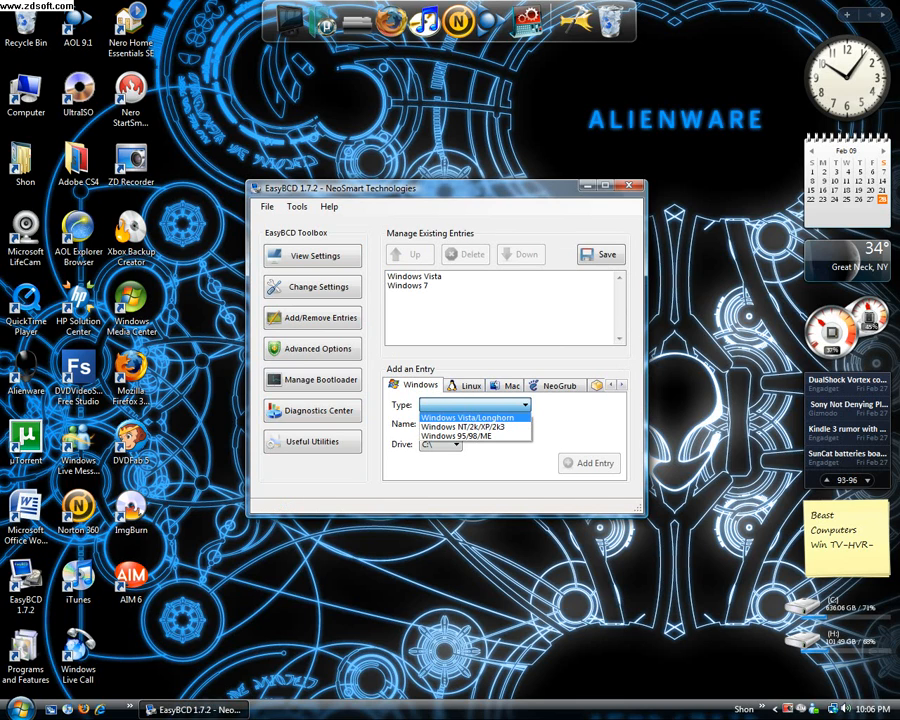
left_click(456, 444)
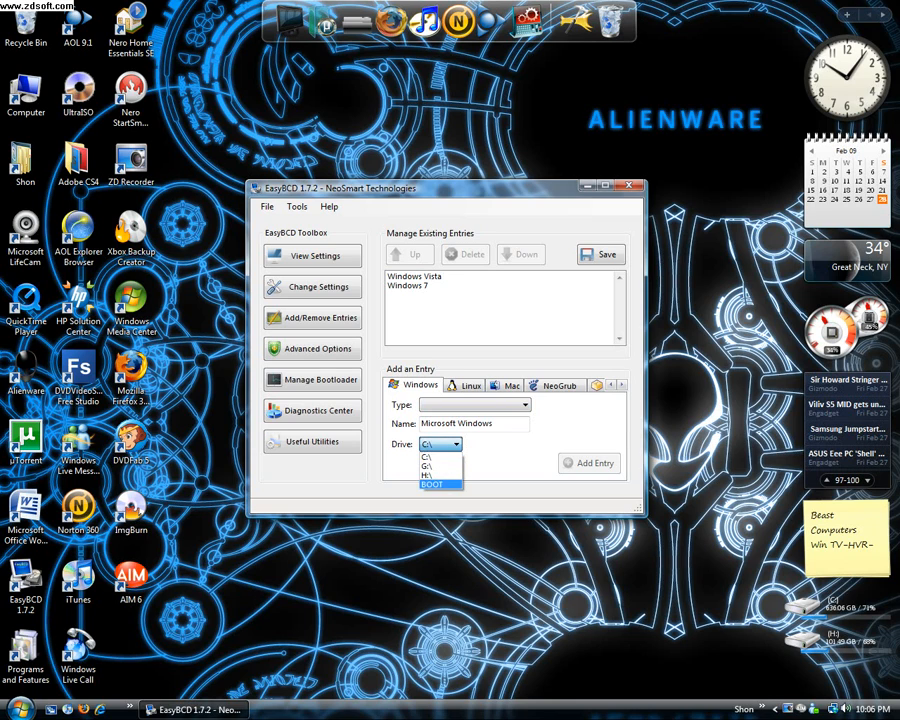